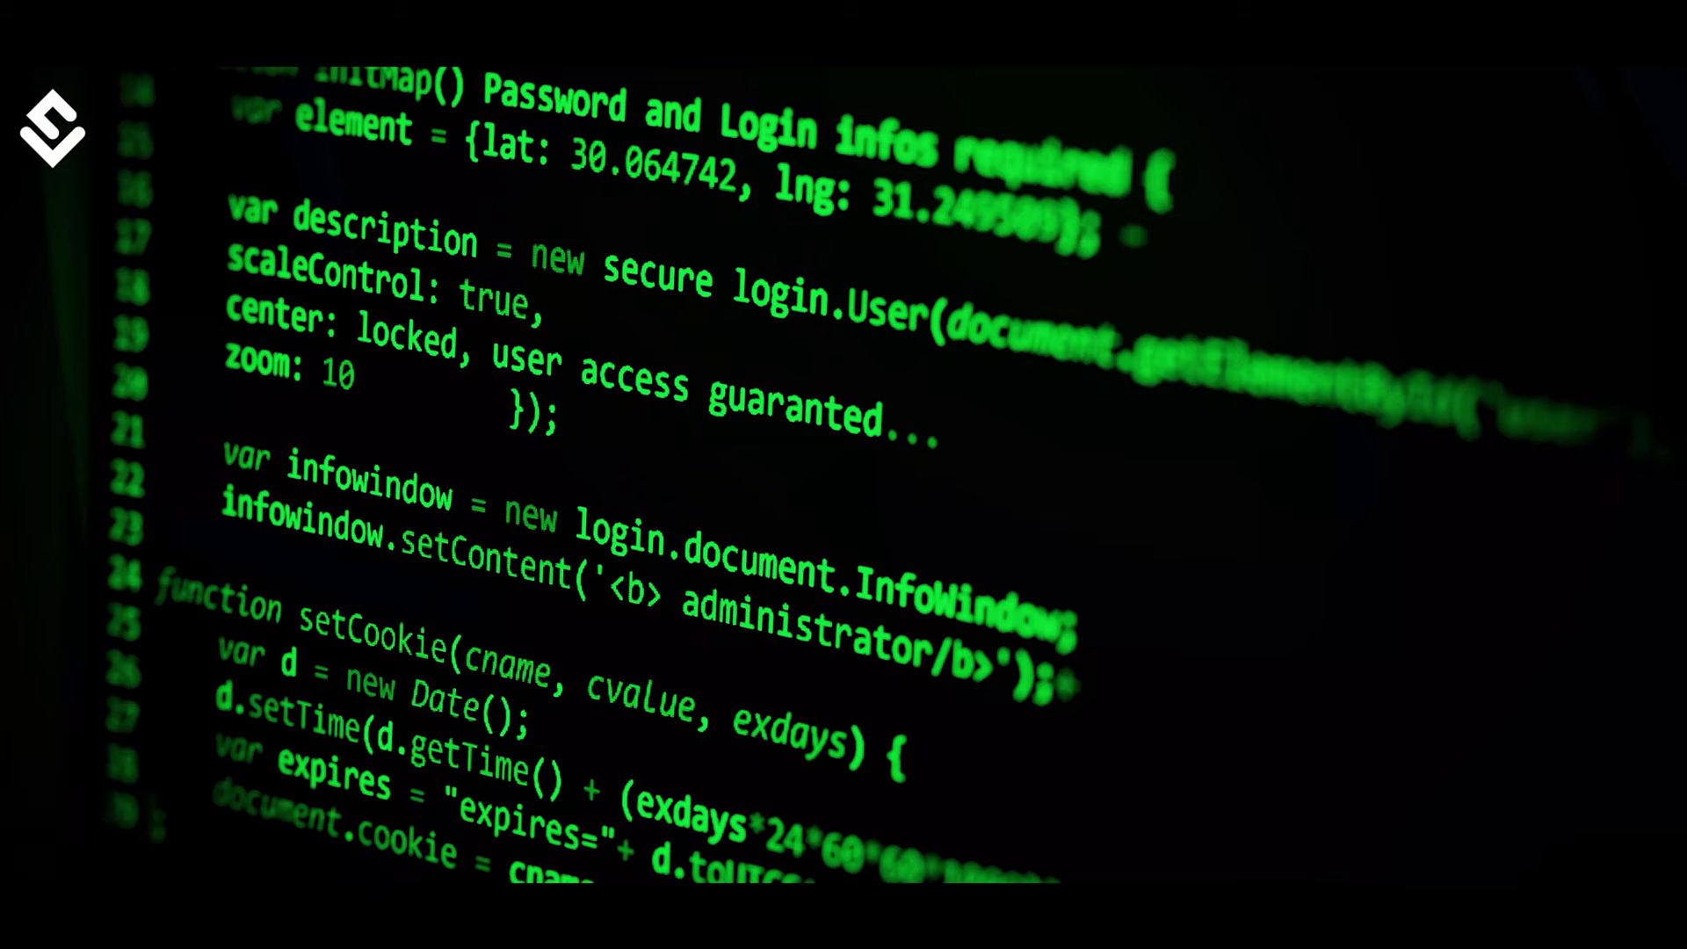
pyautogui.scroll(-3)
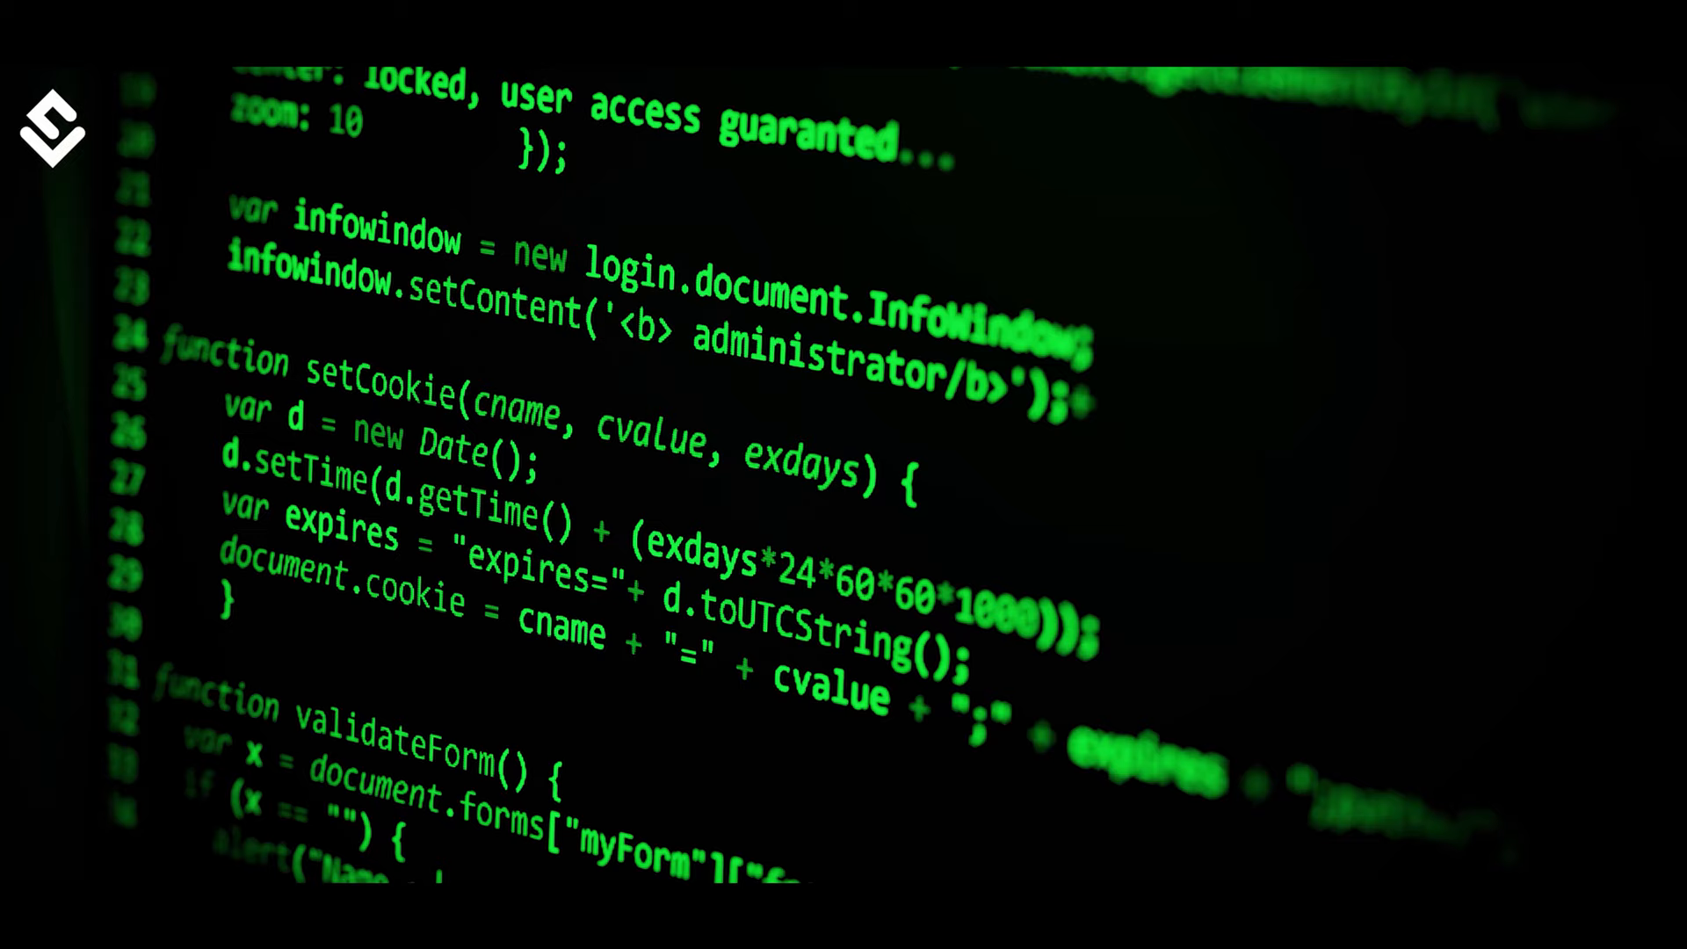